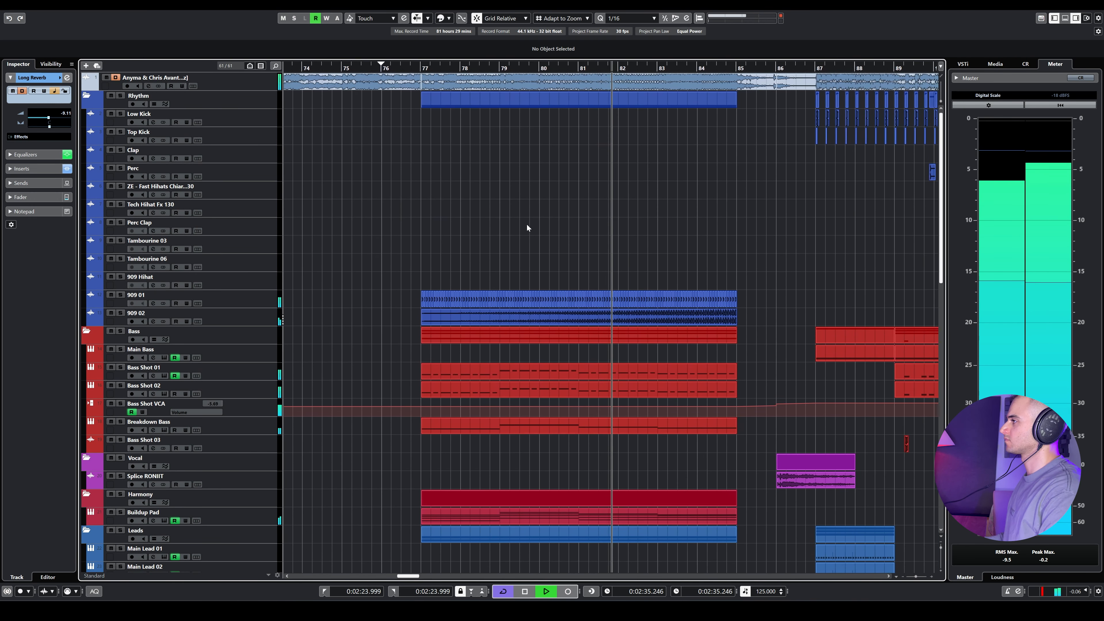
Follow the arrangement through the drop, inspect the Main Bass channel's EQ and inserts, then close its settings
{"action": "scroll", "scroll_direction": "right", "scroll_amount": 3}
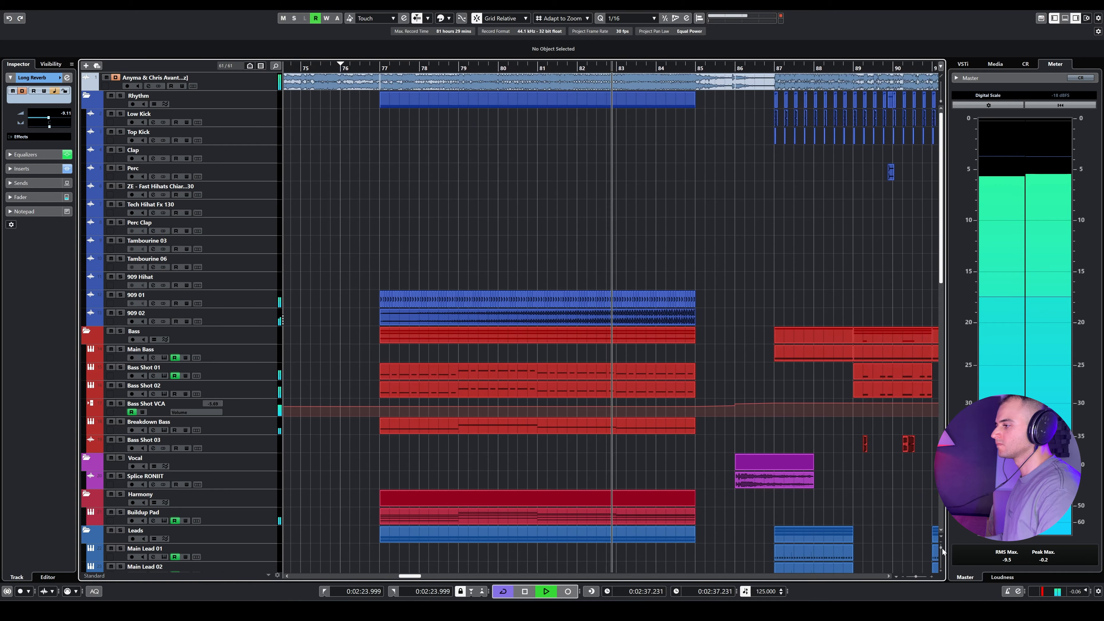
{"action": "scroll", "scroll_direction": "down", "scroll_amount": 3}
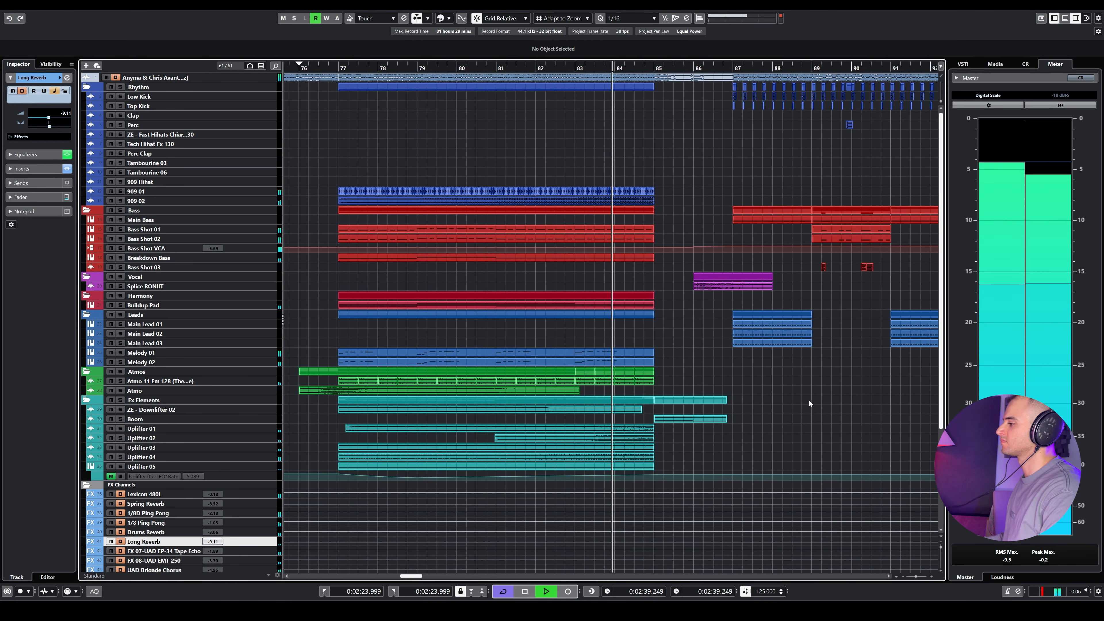
{"action": "scroll", "scroll_direction": "down", "scroll_amount": 3}
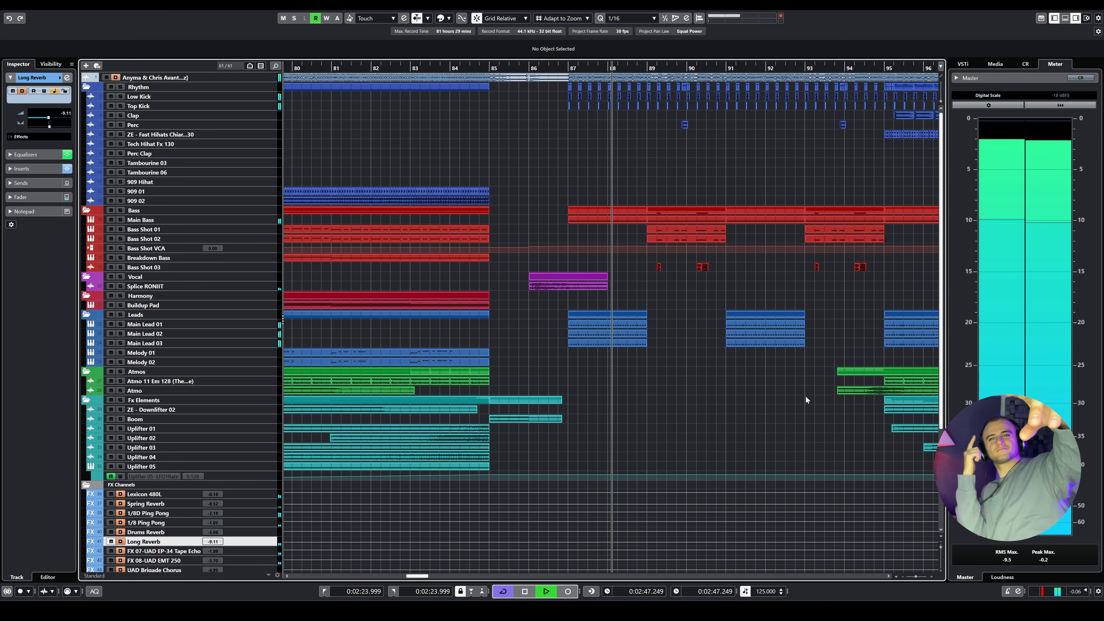
{"action": "scroll", "scroll_direction": "right", "scroll_amount": 3}
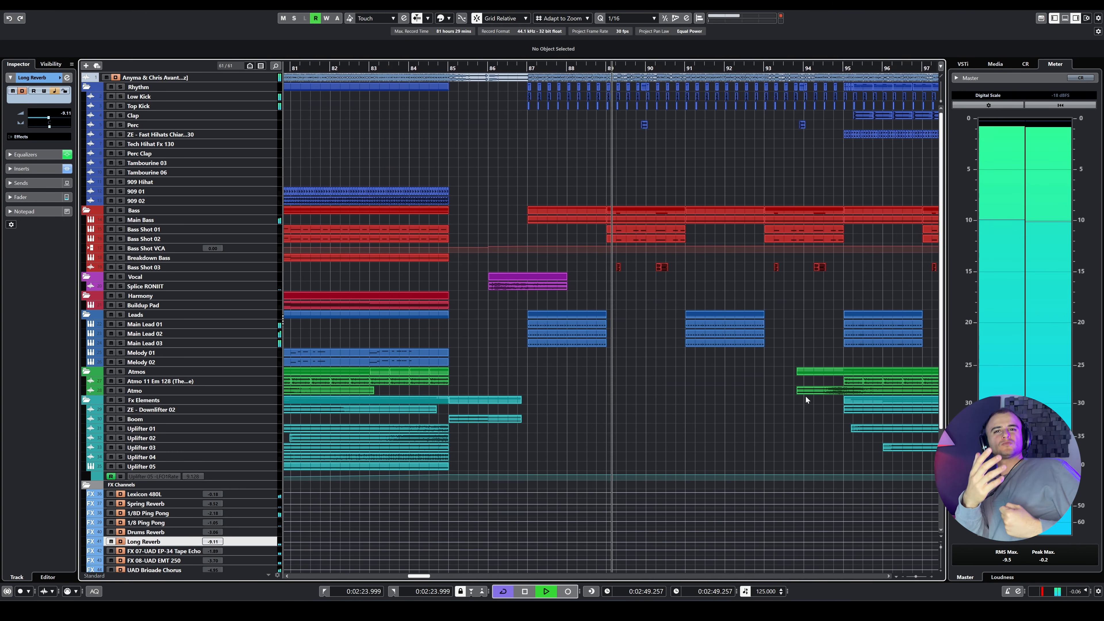
{"action": "scroll", "scroll_direction": "right", "scroll_amount": 3}
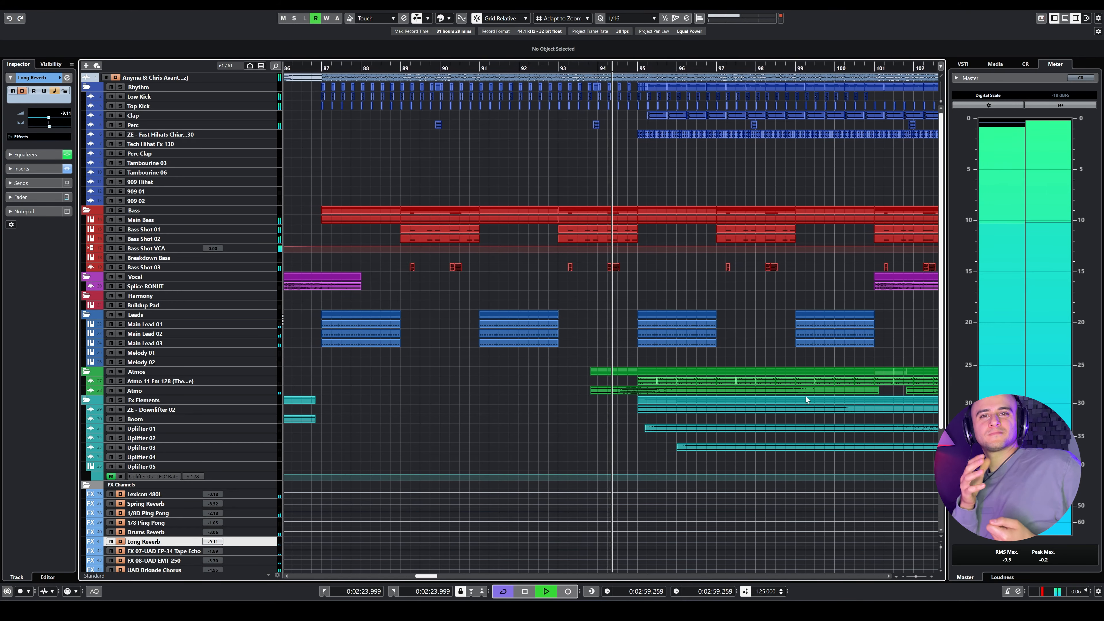
{"action": "scroll", "scroll_direction": "right", "scroll_amount": 3}
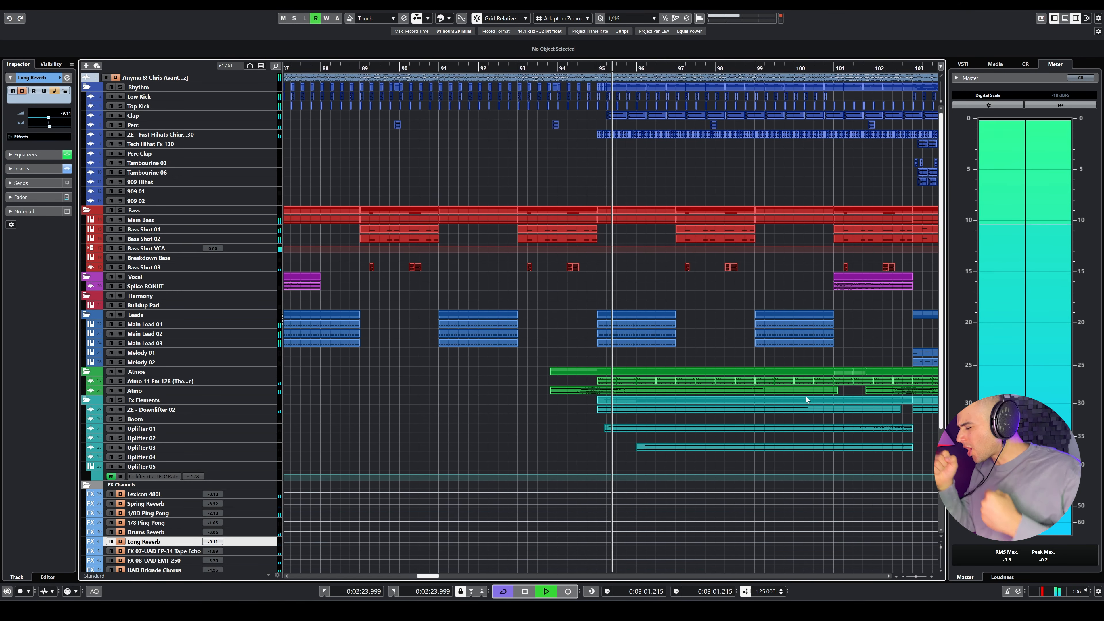
{"action": "scroll", "scroll_direction": "right", "scroll_amount": 3}
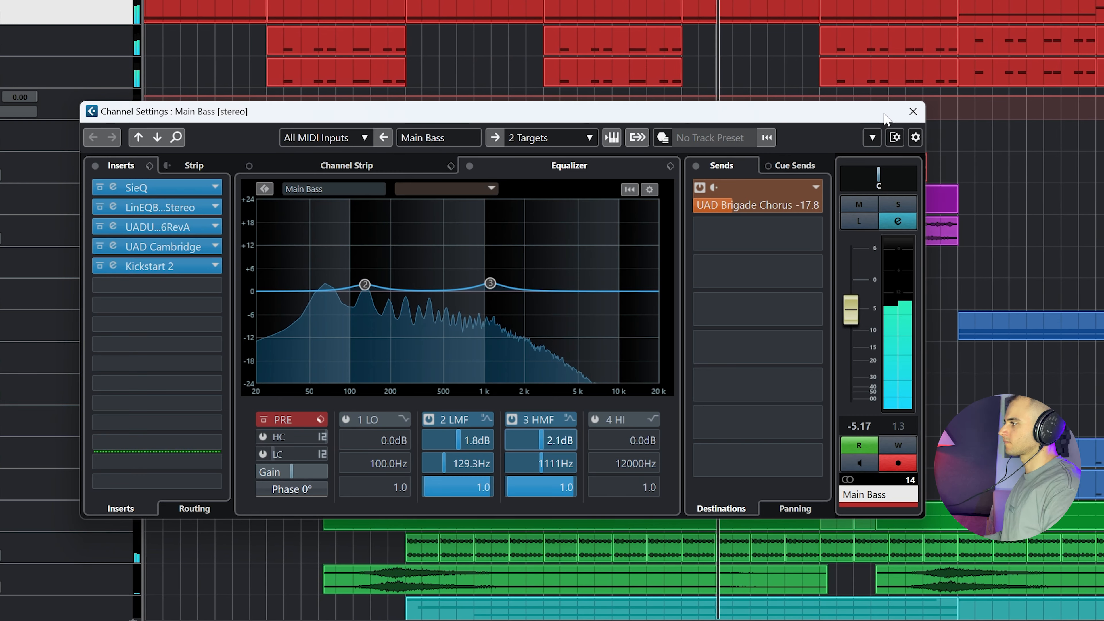
{"action": "left_click", "coordinate": [913, 111]}
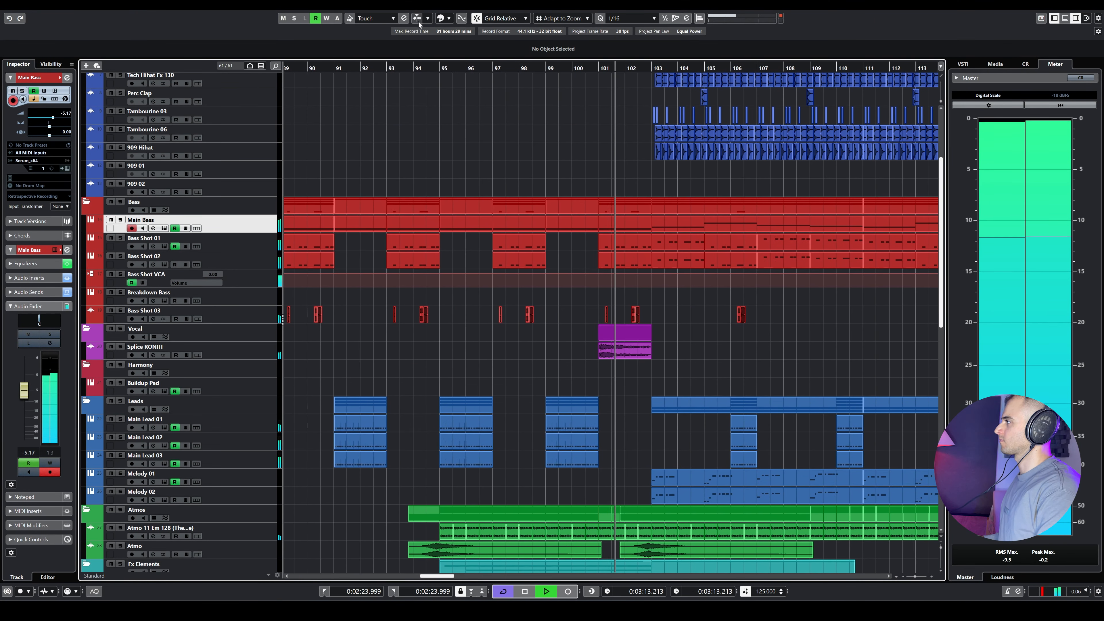
Review the Melody 01 notes, then inspect the Main Lead 01 part with its pitch-bend risers
{"action": "scroll", "scroll_direction": "right", "scroll_amount": 3}
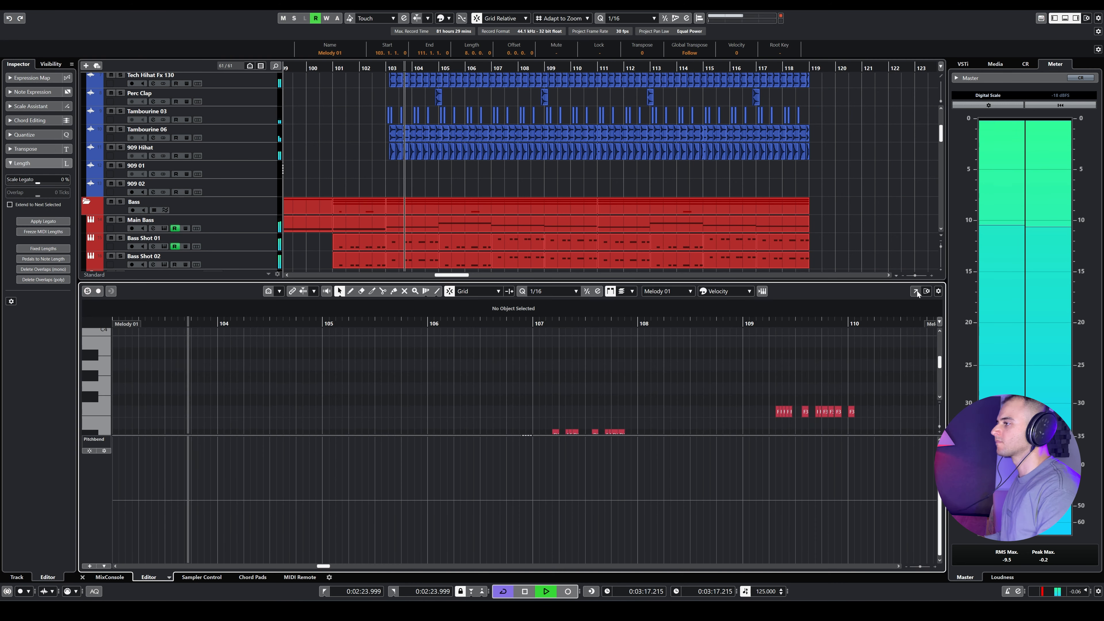
{"action": "left_click", "coordinate": [916, 291]}
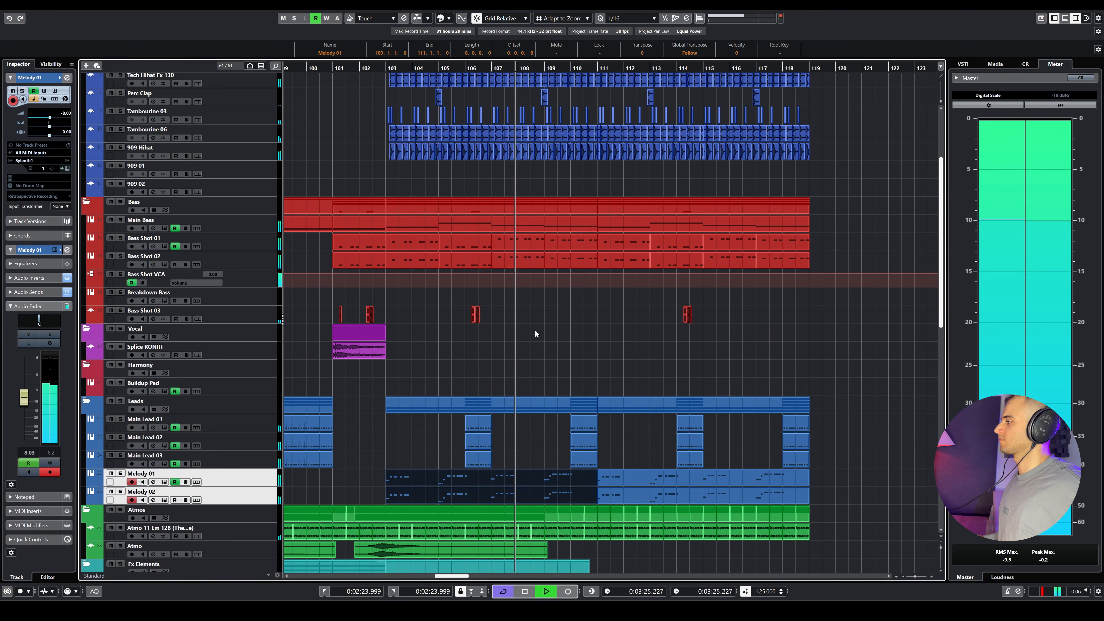
{"action": "left_click", "coordinate": [144, 419]}
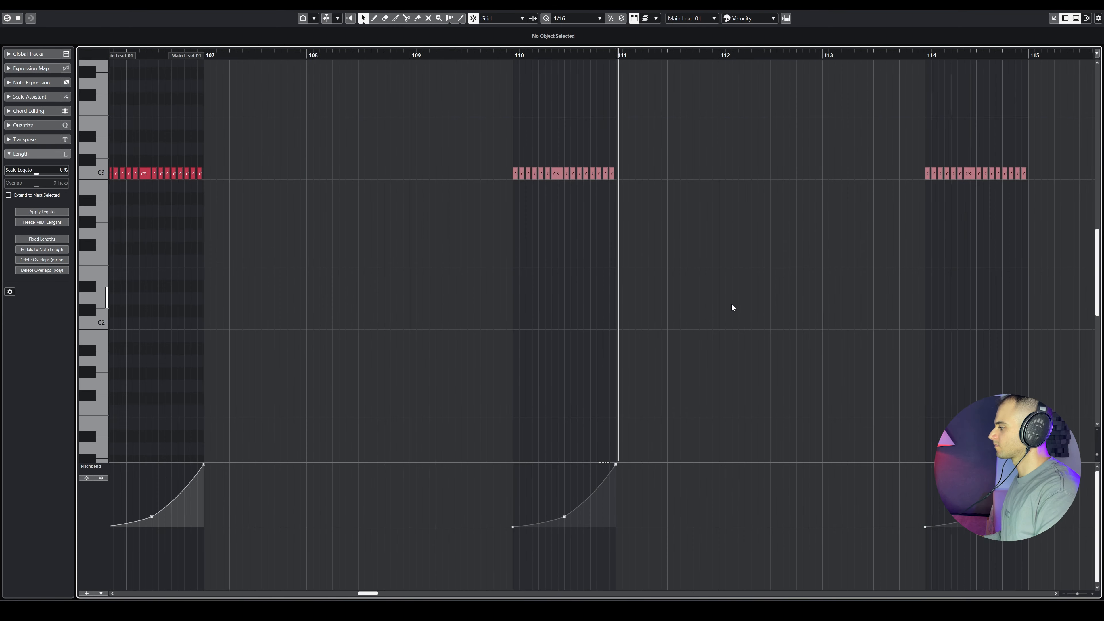
{"action": "scroll", "scroll_direction": "right", "scroll_amount": 3}
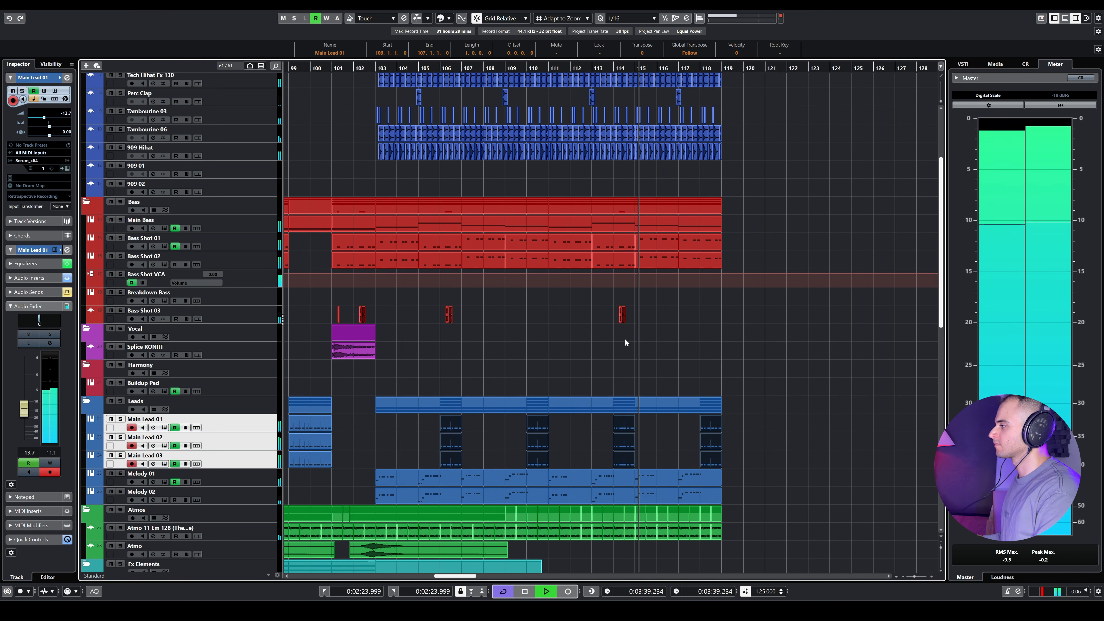
Return to the project window via the Splice RONIIT vocal track and stop playback
{"action": "left_click", "coordinate": [144, 346]}
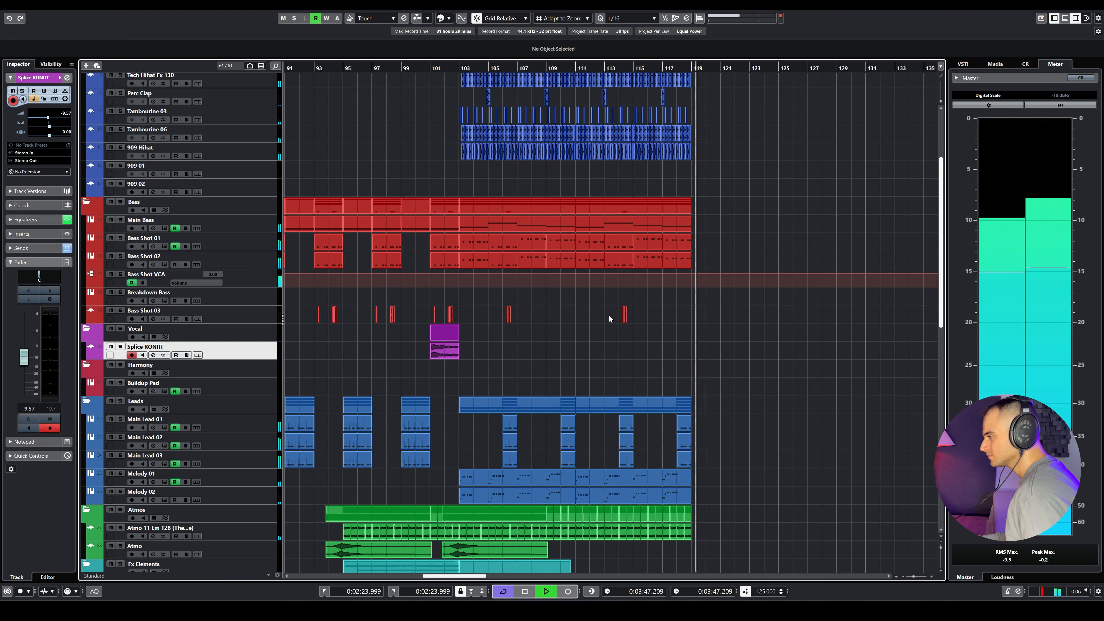
{"action": "left_click", "coordinate": [545, 591]}
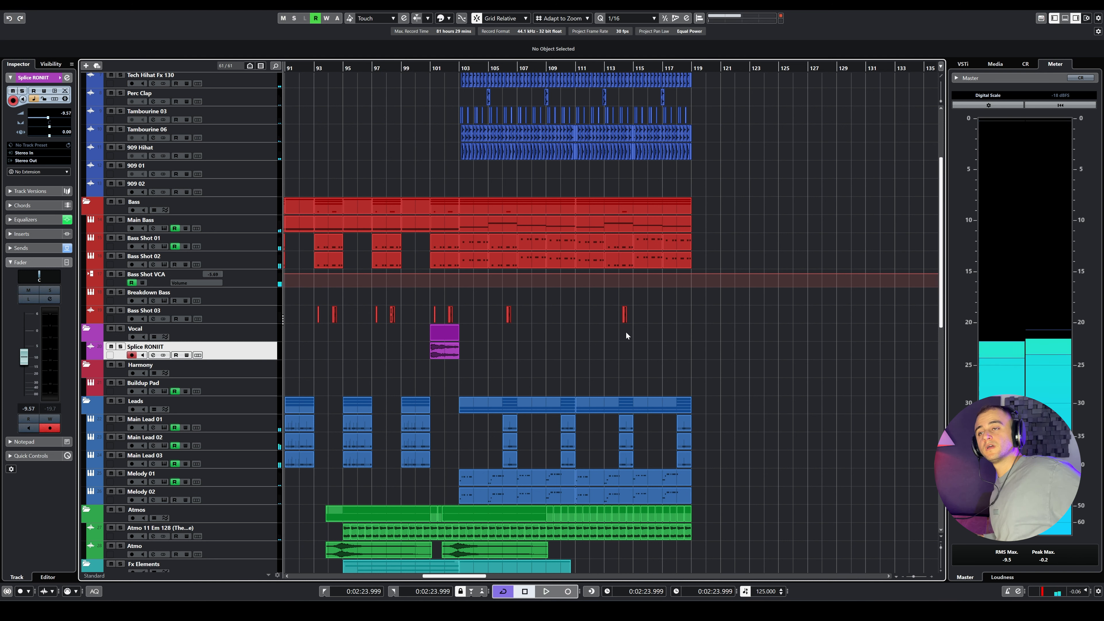
{"action": "mouse_move", "coordinate": [612, 285]}
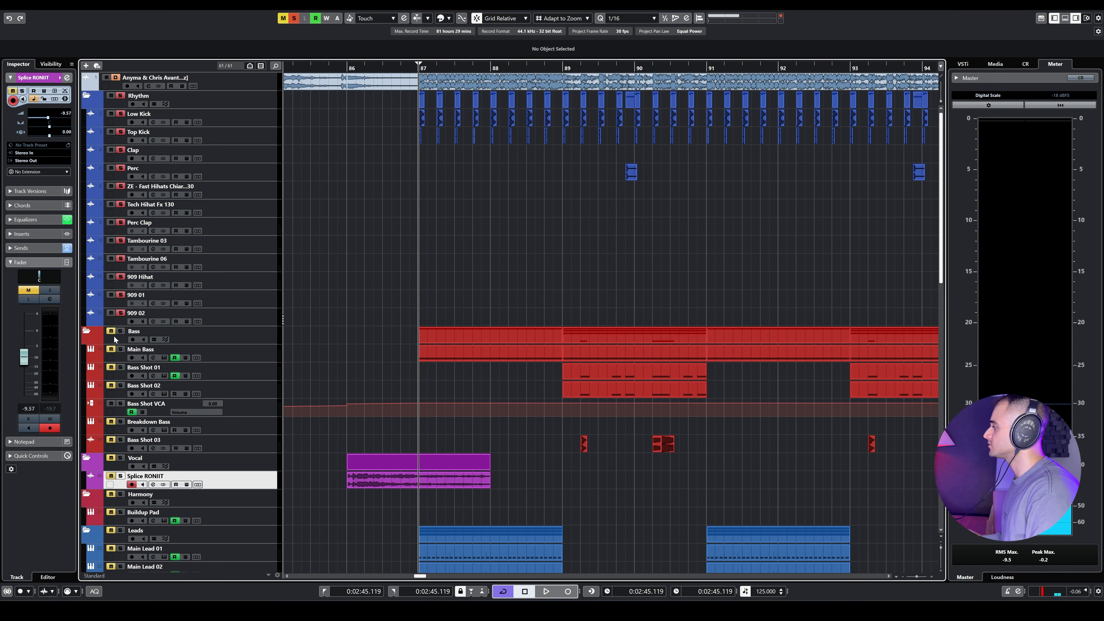
Play the soloed drum and bass groove and jump playback ahead to bar 103
{"action": "left_click", "coordinate": [546, 590]}
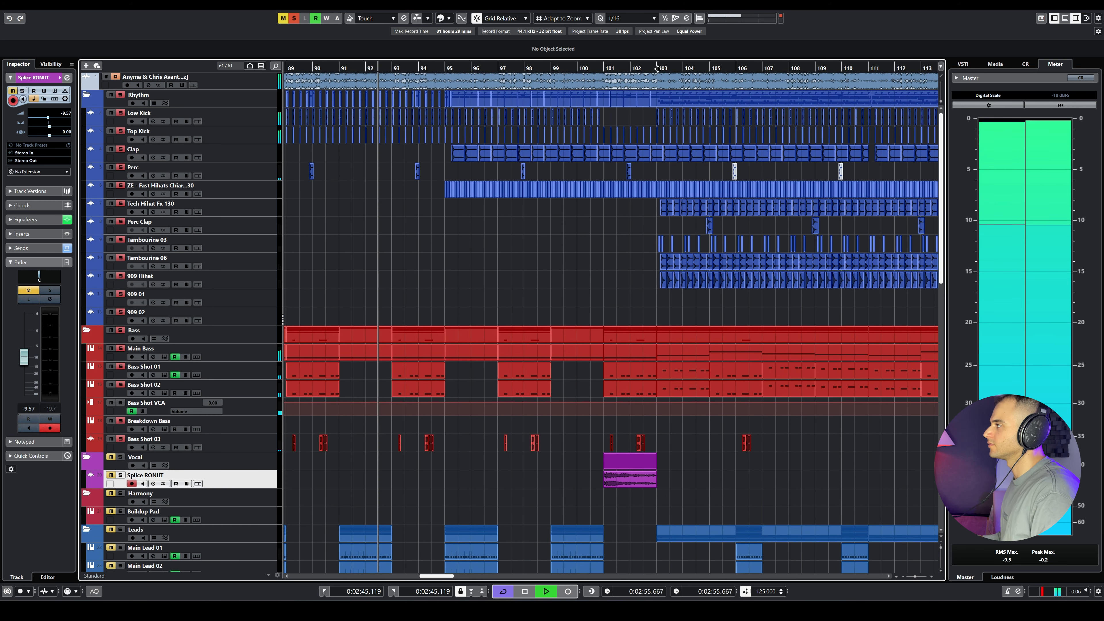
{"action": "left_click", "coordinate": [661, 68]}
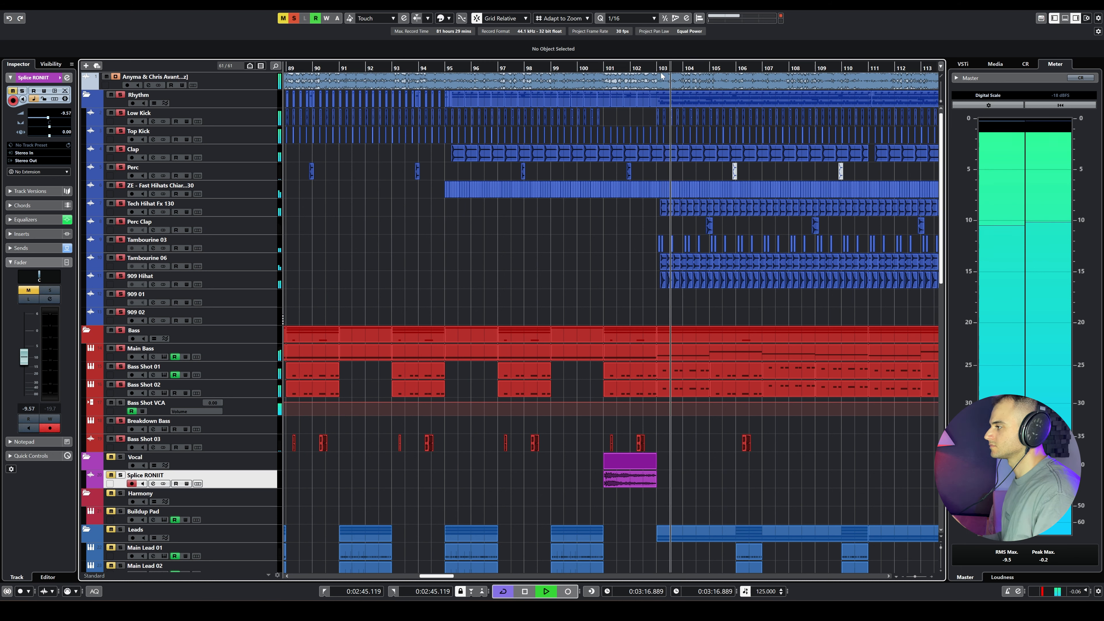